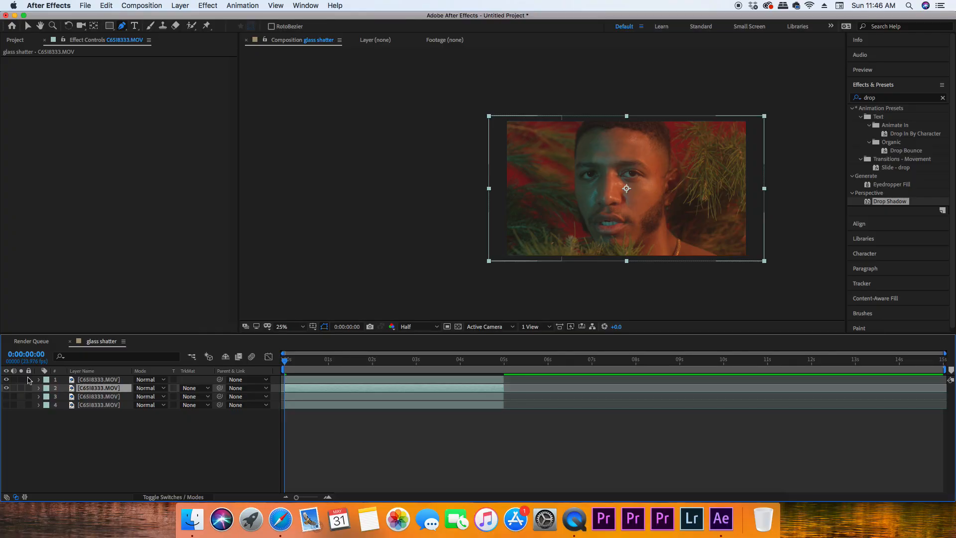
# Hide the full face layer beneath the masked top shard layer
pyautogui.click(6, 380)
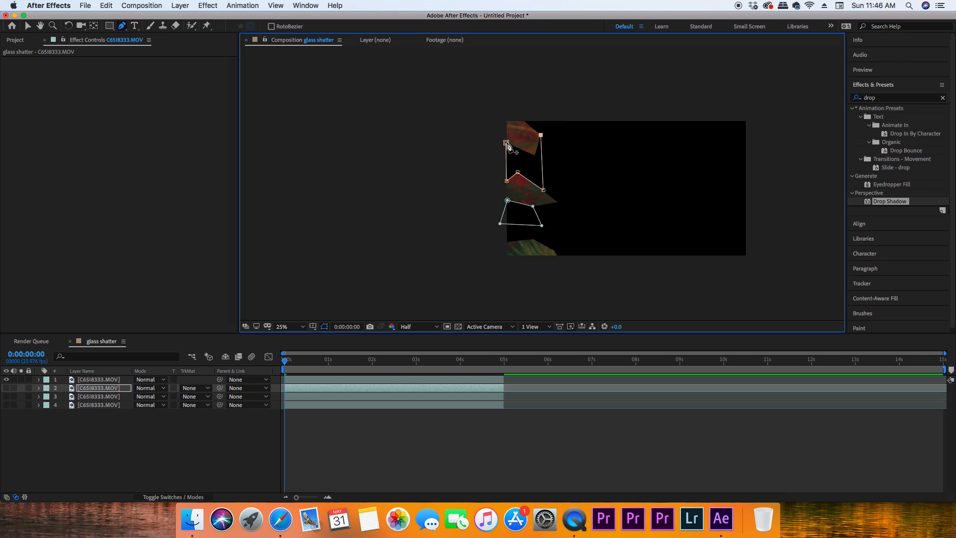
# Rename layer 1 to 'left 3d' and layer 2 to 'left stationary'
pyautogui.rightClick(95, 387)
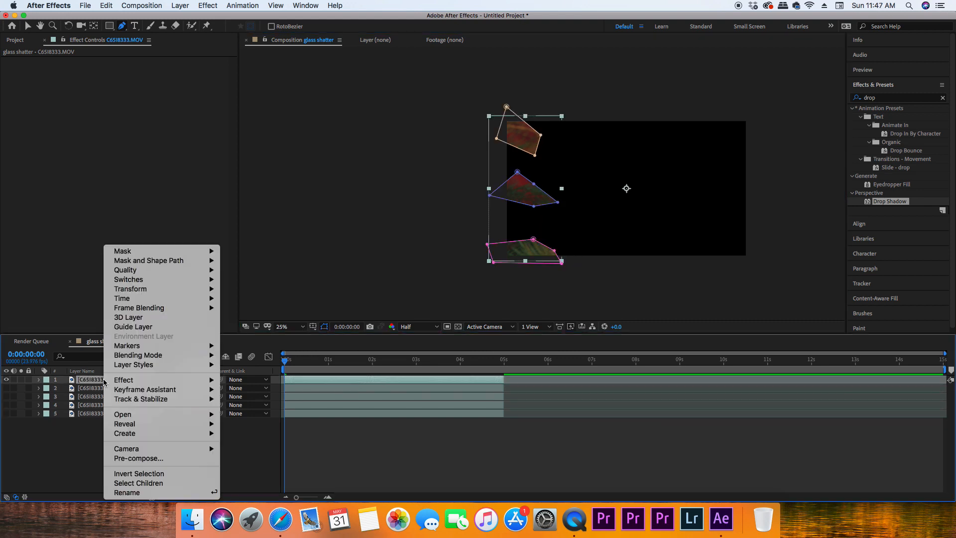
pyautogui.moveTo(124, 424)
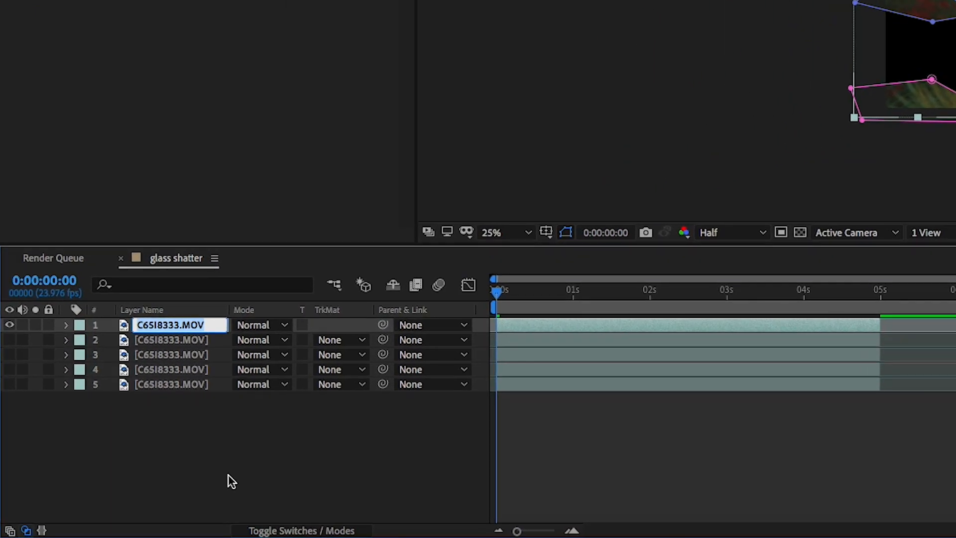
pyautogui.write('left')
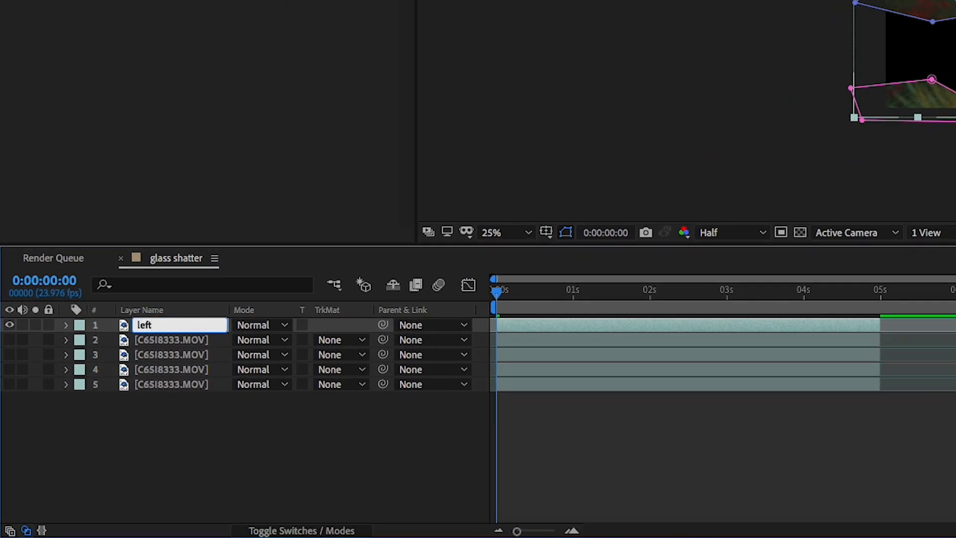
pyautogui.write('3d')
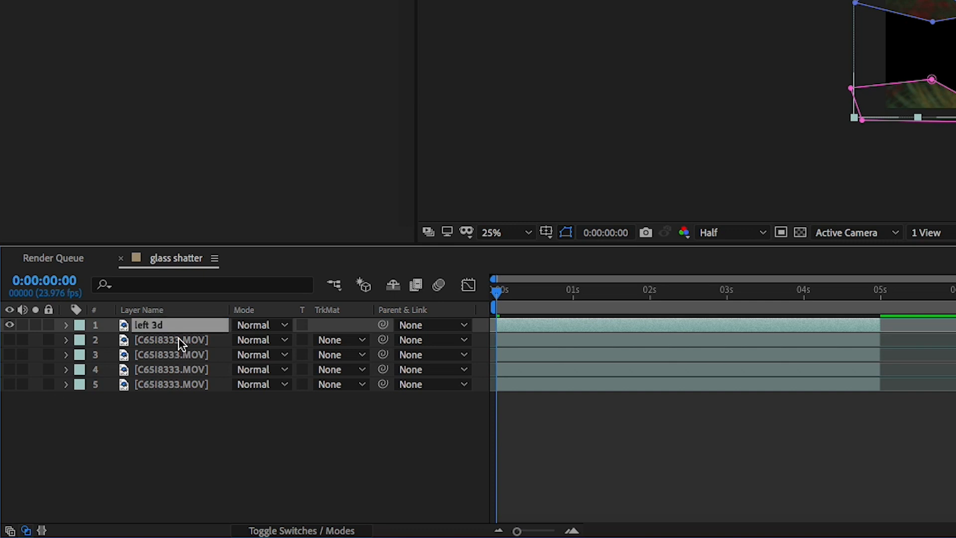
pyautogui.rightClick(171, 339)
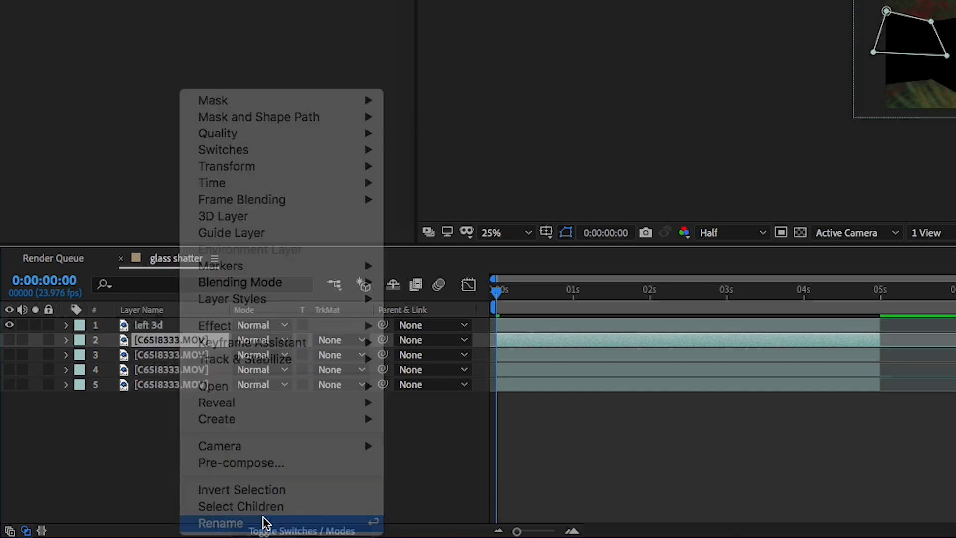
pyautogui.click(221, 523)
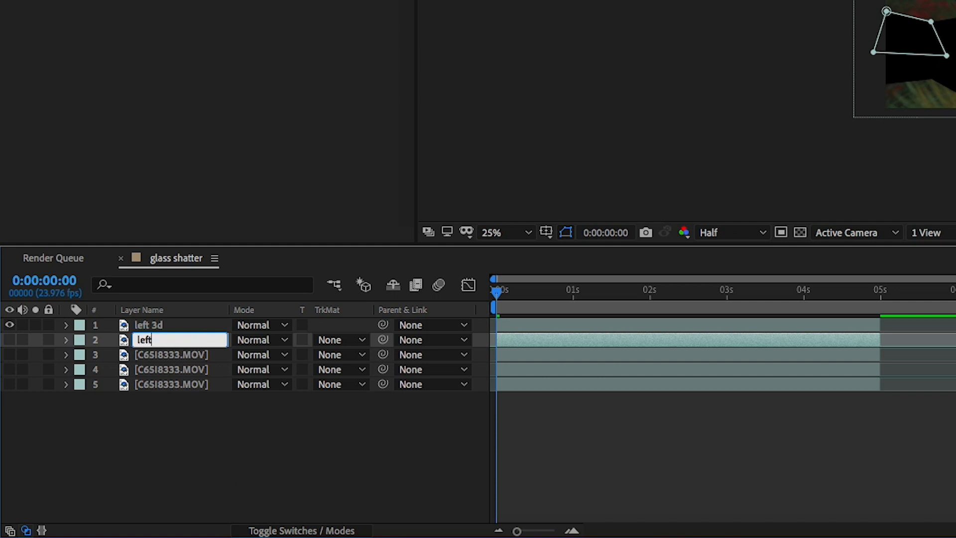
pyautogui.write('stationary')
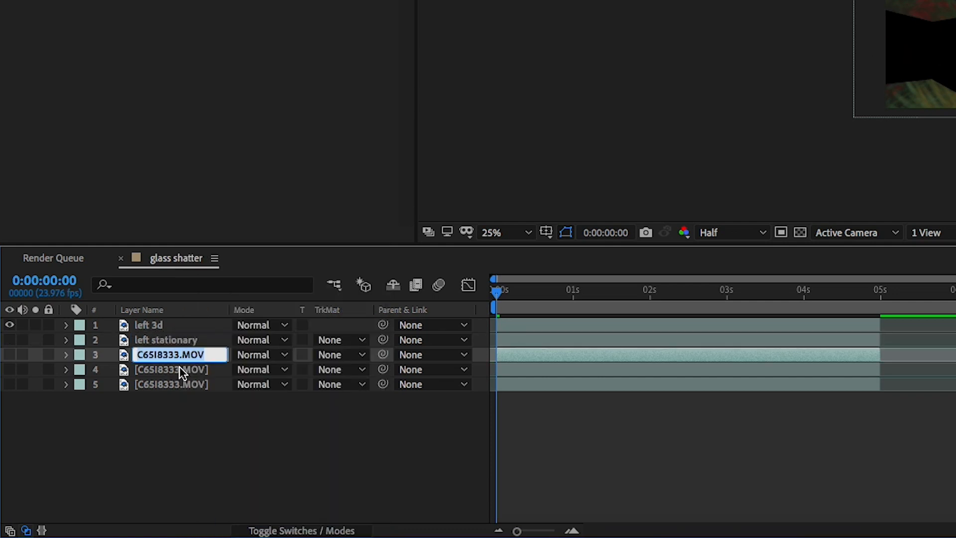
pyautogui.write('left 3d2')
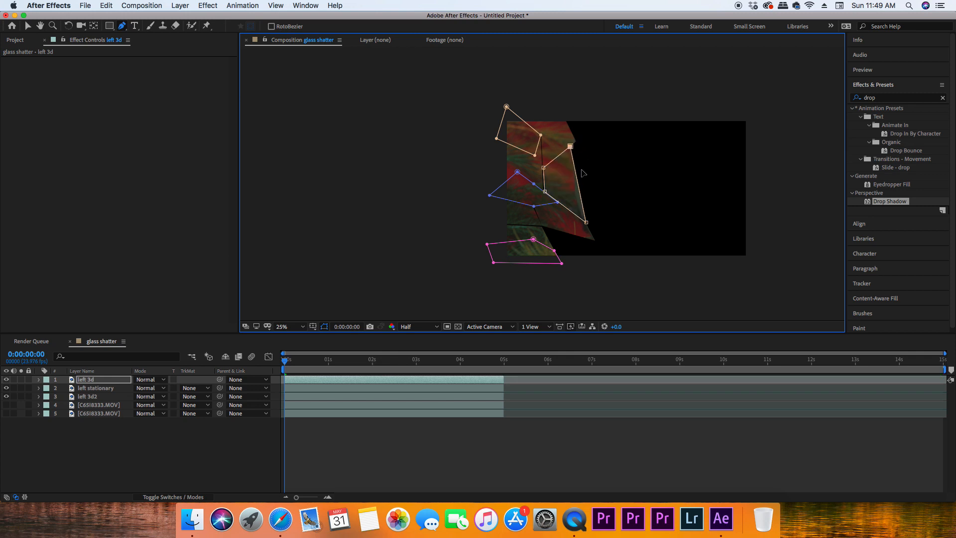
# Set up the 'Right 3d', 'Right stationary' and 'Right 3d2' shard layers as 3D layers
pyautogui.click(95, 388)
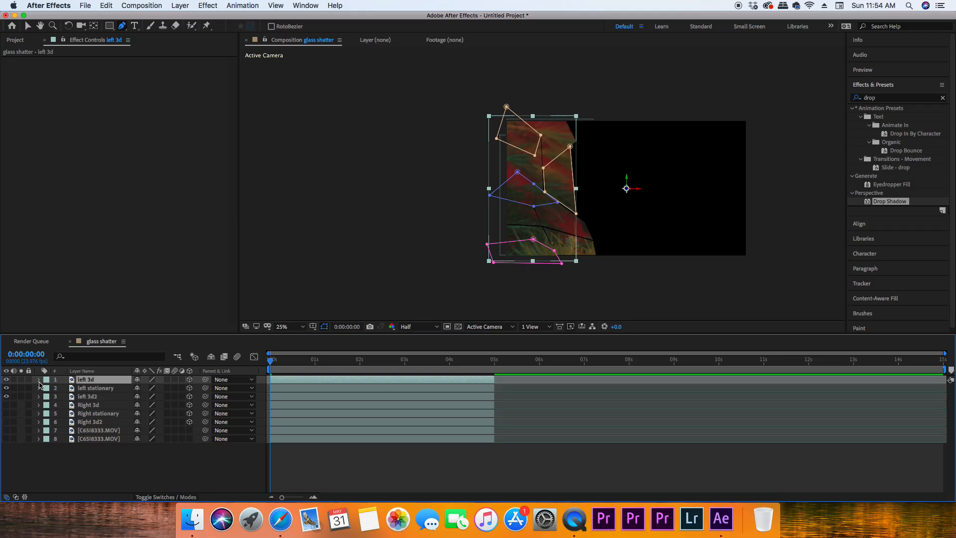
# Reveal the left 3d layer's Transform properties for Position keyframing
pyautogui.click(38, 379)
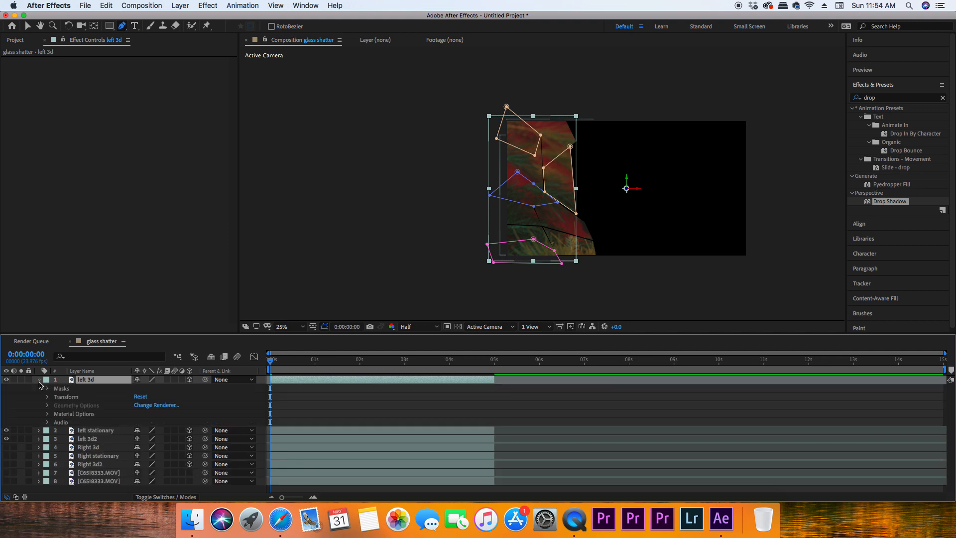
pyautogui.moveTo(49, 400)
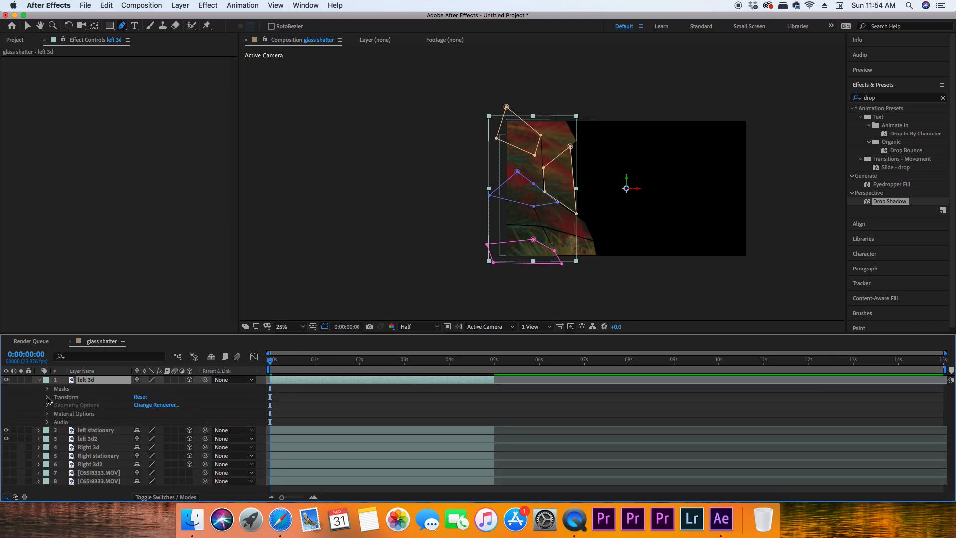
pyautogui.click(47, 397)
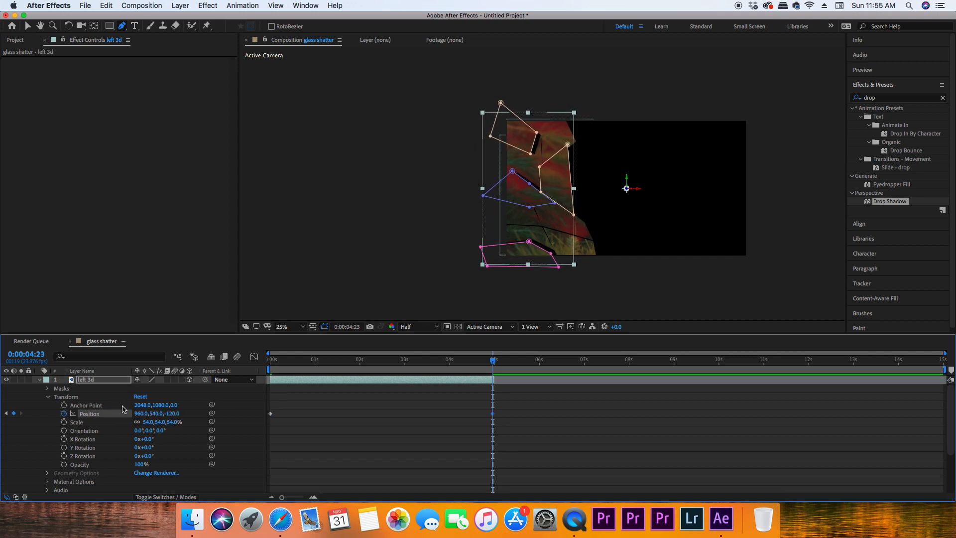
pyautogui.moveTo(494, 361)
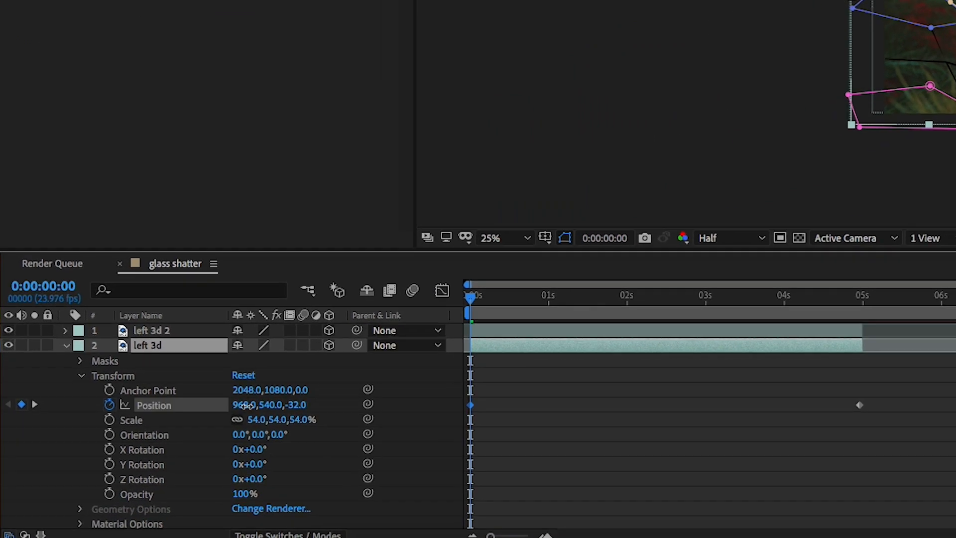
# Duplicate left 3d and add matte-black.jpg to the timeline
pyautogui.click(244, 405)
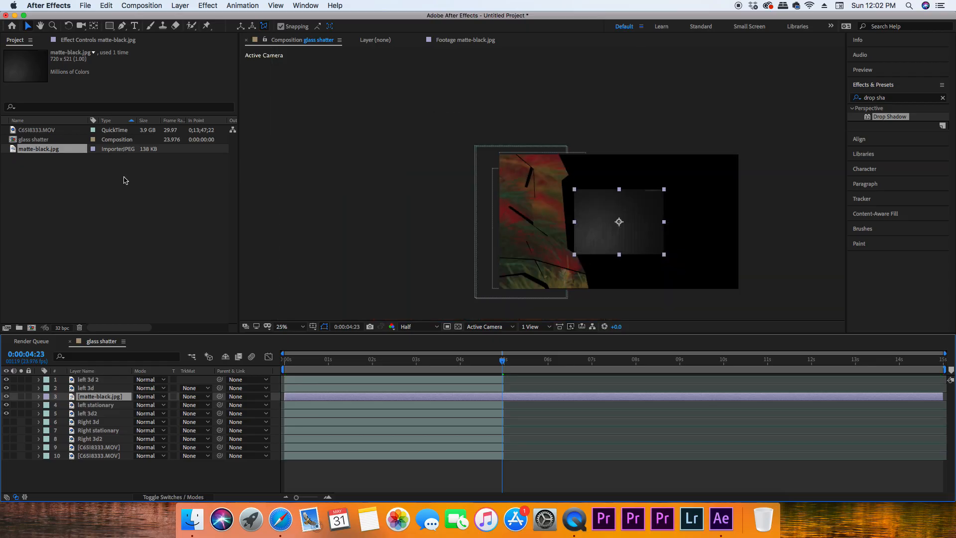
# Scale the matte-black.jpg layer up to 154% from its Transform properties
pyautogui.click(38, 396)
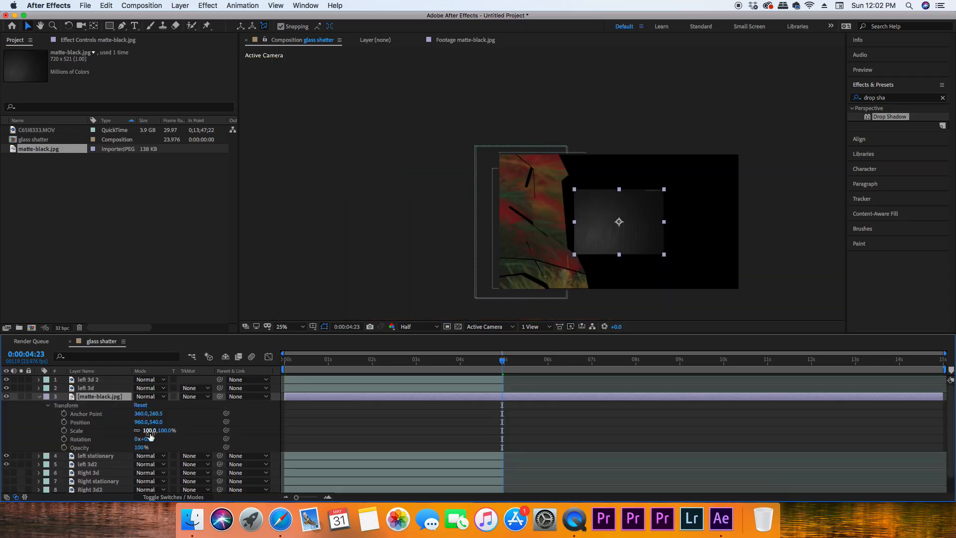
pyautogui.moveTo(149, 430); pyautogui.dragTo(171, 430)
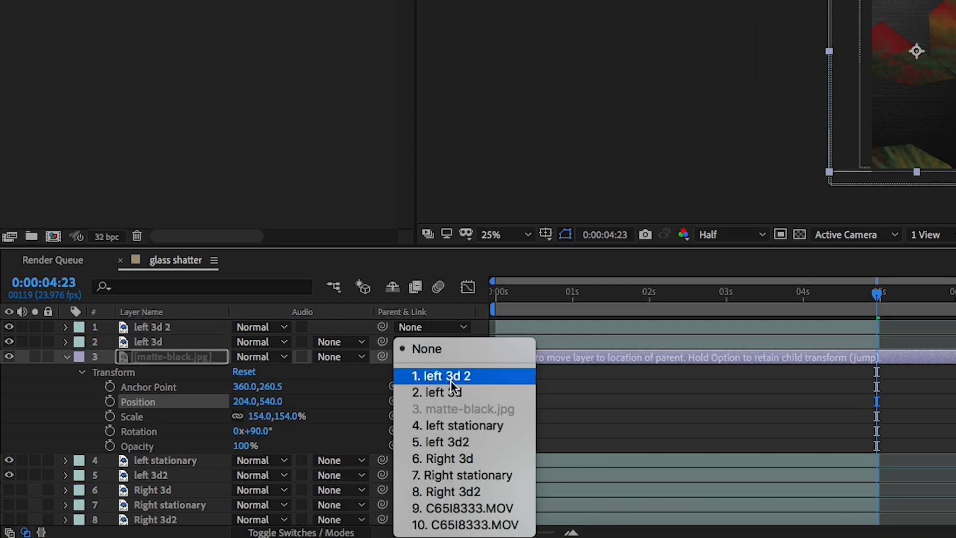
# Parent matte-black.jpg to left 3d and use left 3d's alpha as its track matte
pyautogui.click(438, 391)
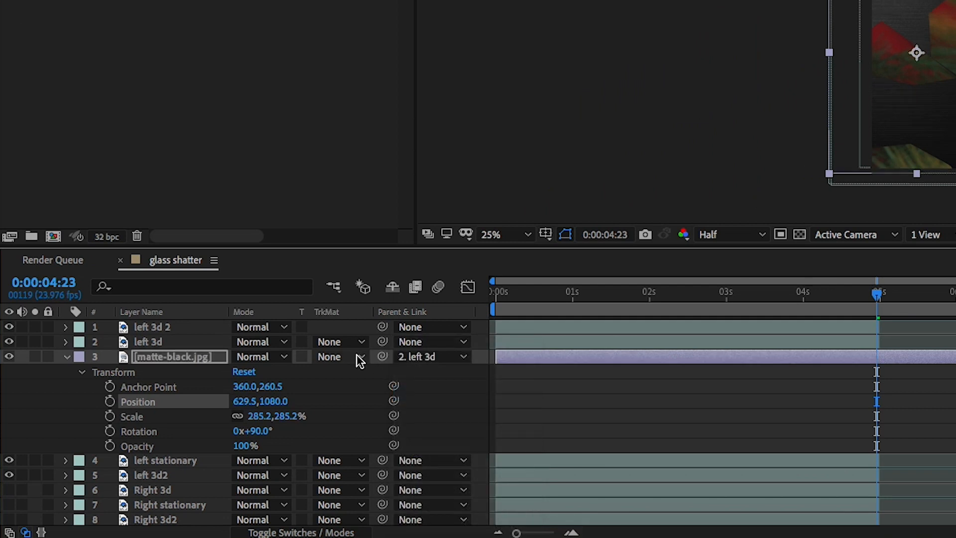
pyautogui.click(339, 357)
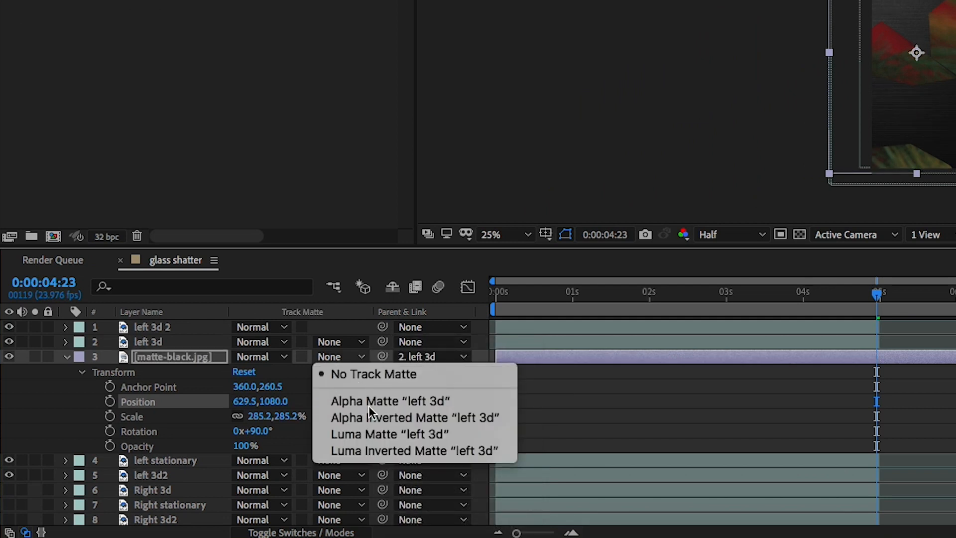
pyautogui.click(389, 401)
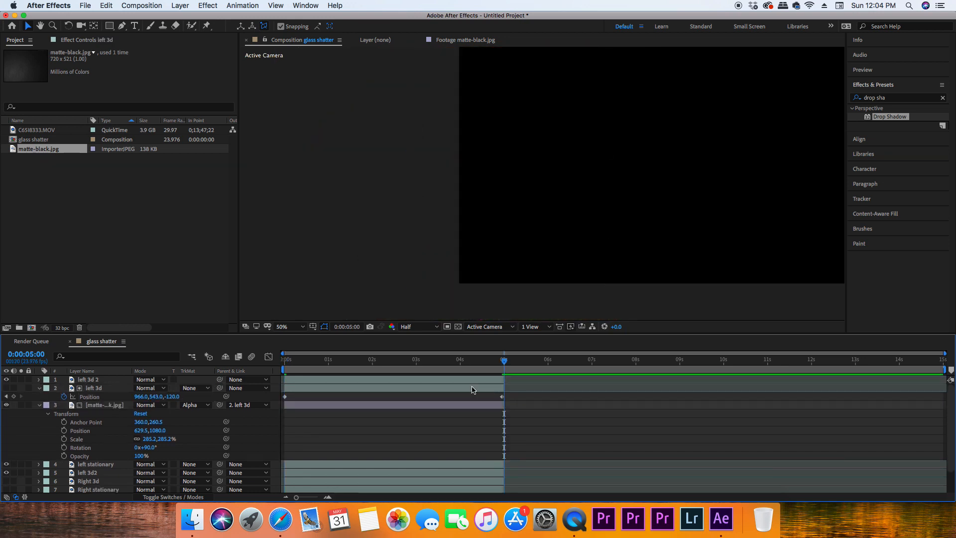
# Pre-compose the textured left shard layers into Pre-comp 1
pyautogui.rightClick(472, 390)
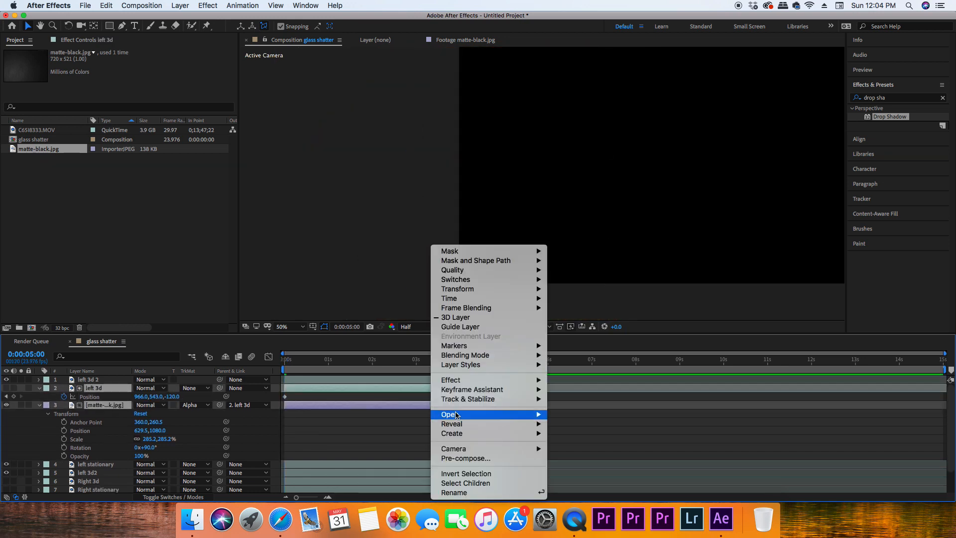
pyautogui.click(465, 458)
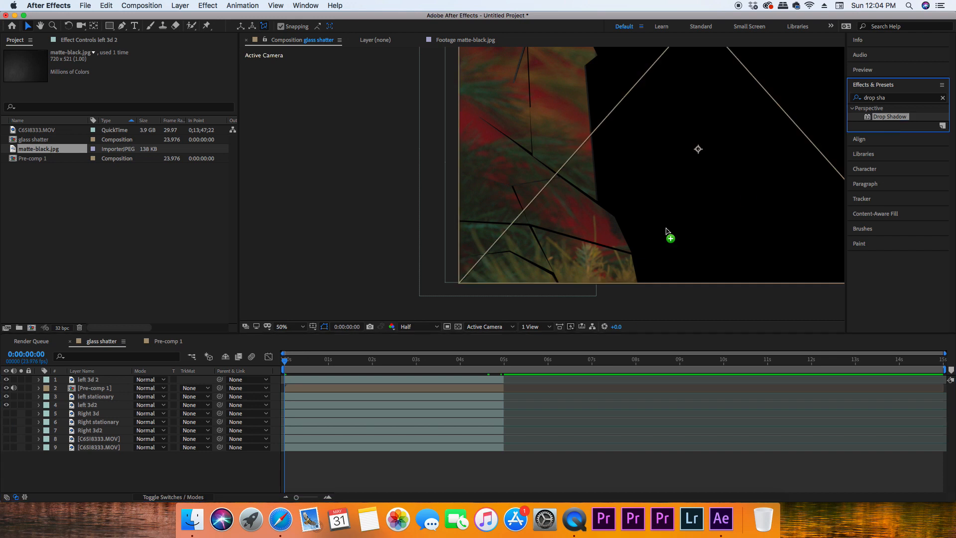
# Add a Drop Shadow to Pre-comp 1 with distance 17 and softness 26
pyautogui.click(95, 388)
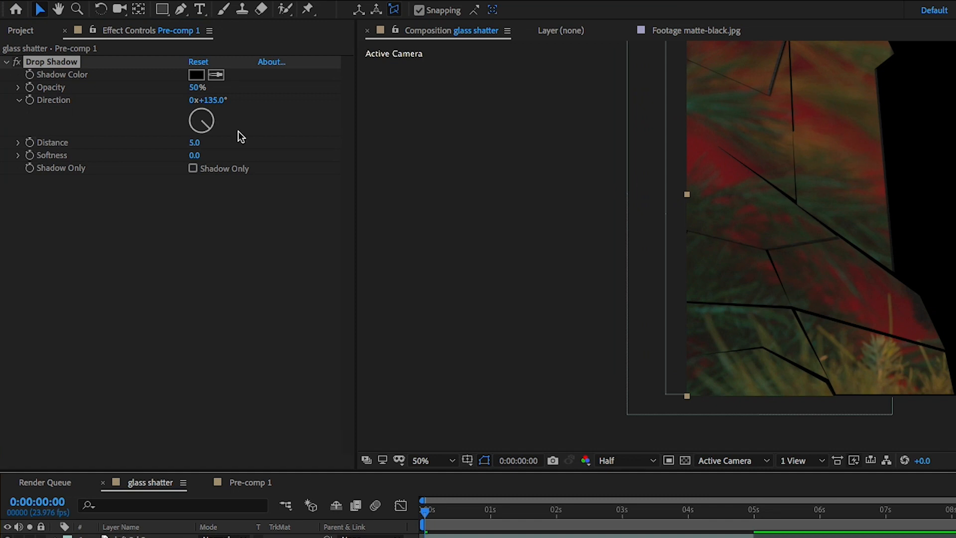
pyautogui.moveTo(195, 143); pyautogui.dragTo(210, 143)
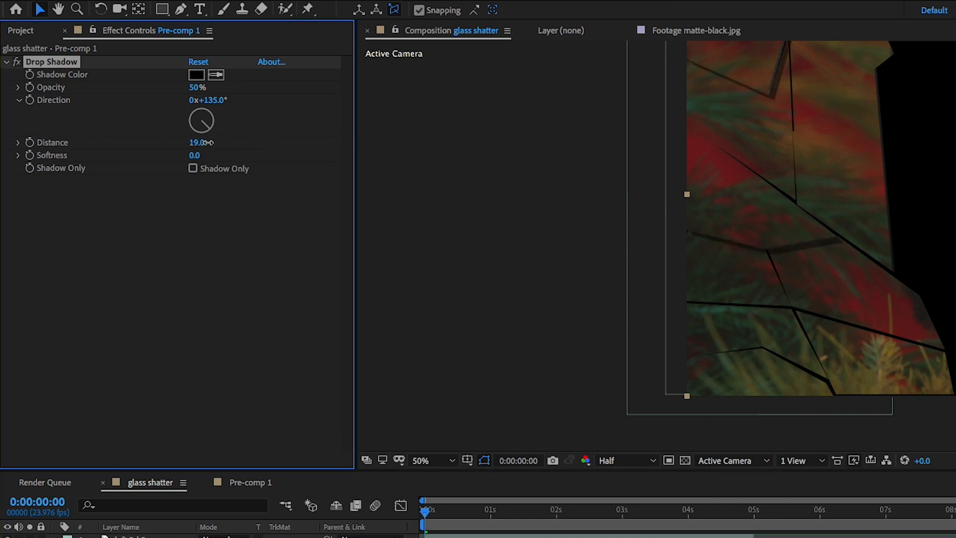
pyautogui.moveTo(196, 155); pyautogui.dragTo(204, 155)
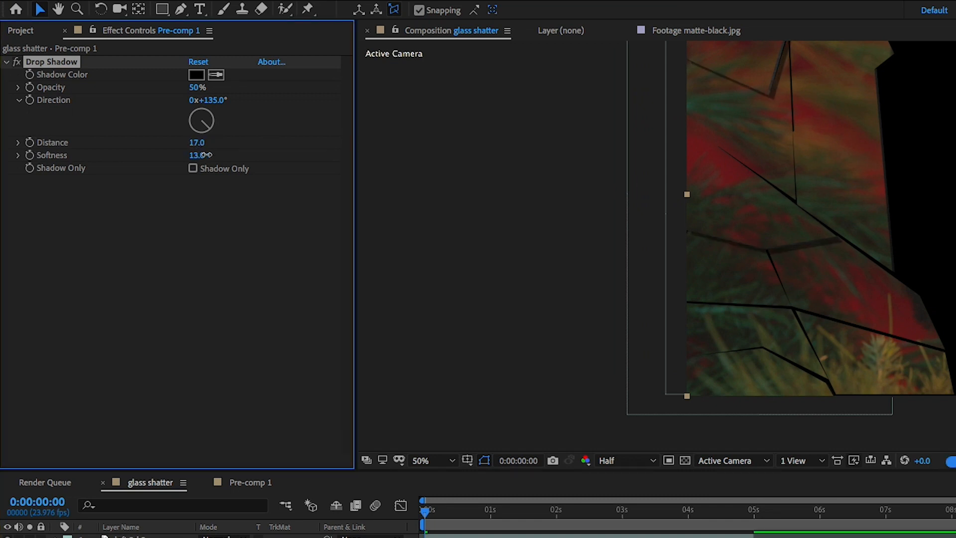
pyautogui.moveTo(196, 155); pyautogui.dragTo(214, 155)
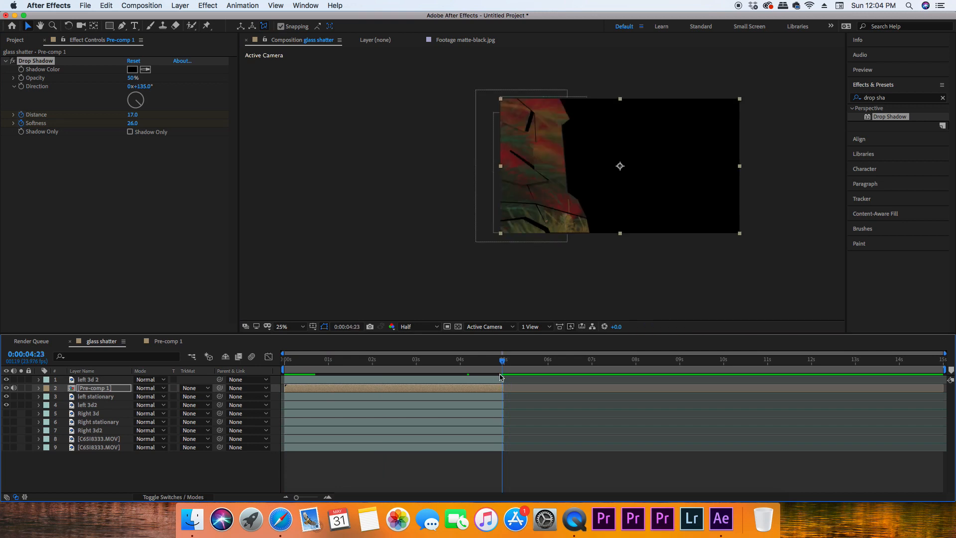
# Set the drop shadow distance to 20 and enter a new softness value
pyautogui.doubleClick(132, 114)
pyautogui.write('20')
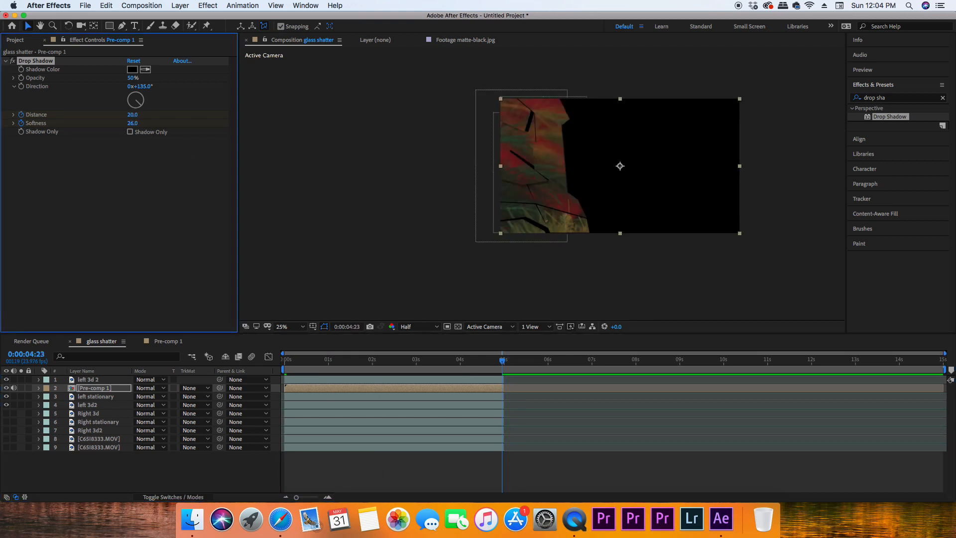
pyautogui.click(132, 123)
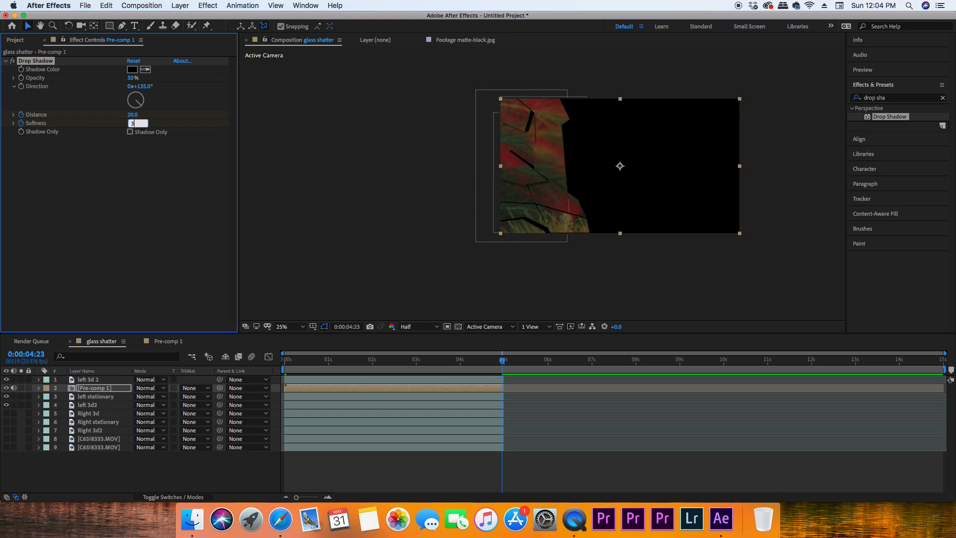
pyautogui.click(86, 405)
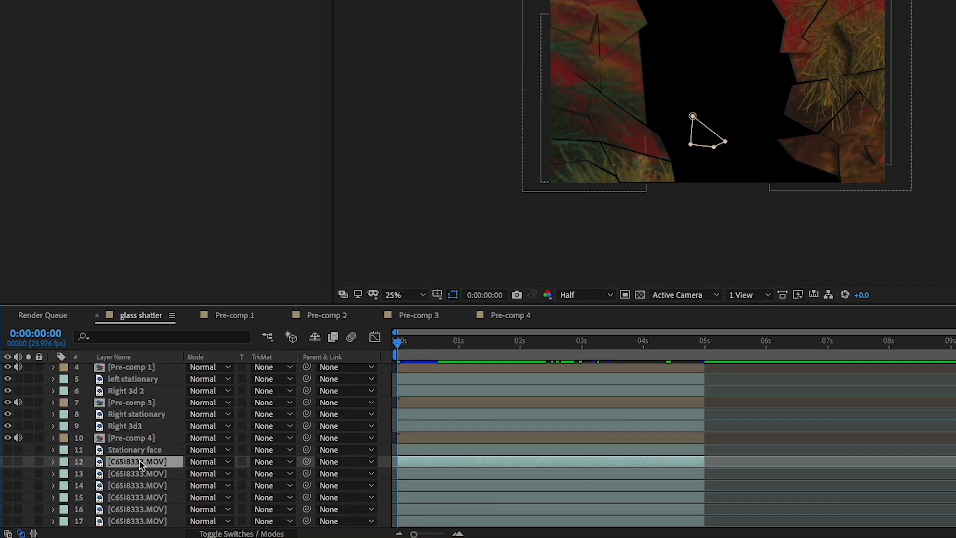
# Duplicate the face footage layer and mask out the next face shard
pyautogui.rightClick(137, 461)
pyautogui.write('3d face')
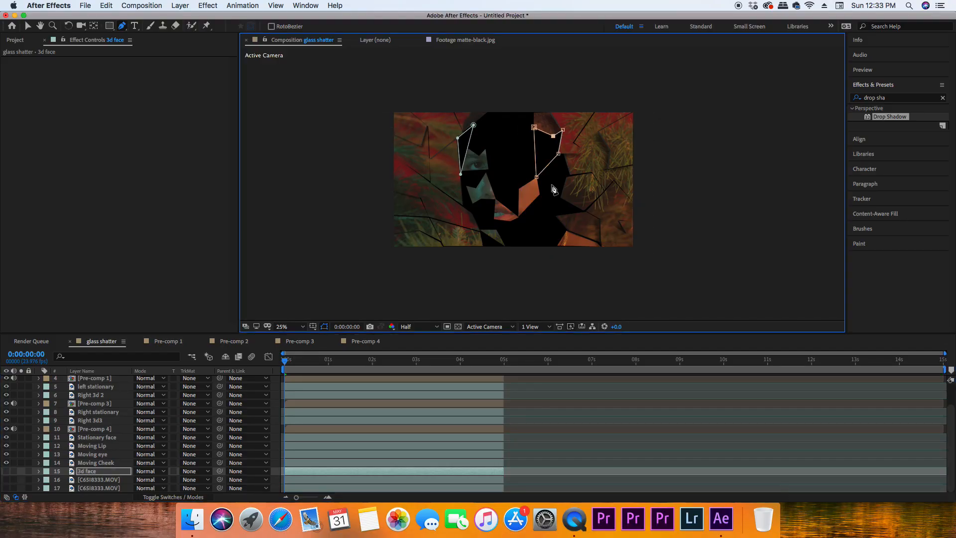
pyautogui.click(99, 479)
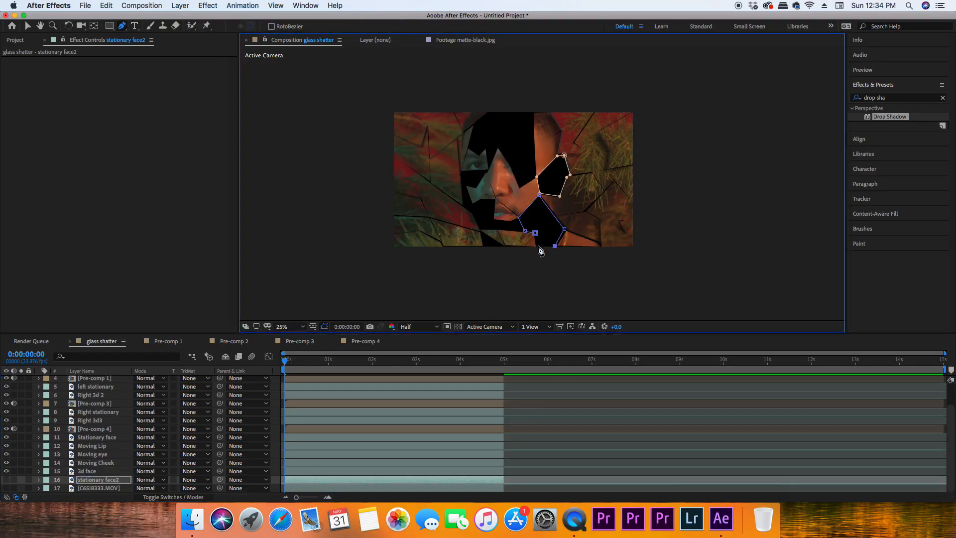
pyautogui.click(92, 445)
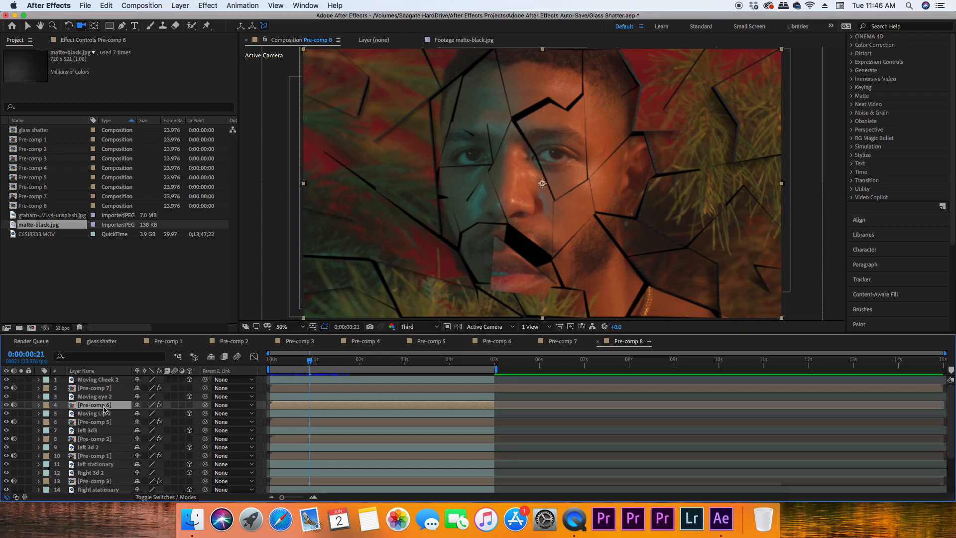
# Pre-compose the Moving eye 2 shard into Moving eye 2 Comp 1 and return to Pre-comp 8
pyautogui.click(97, 396)
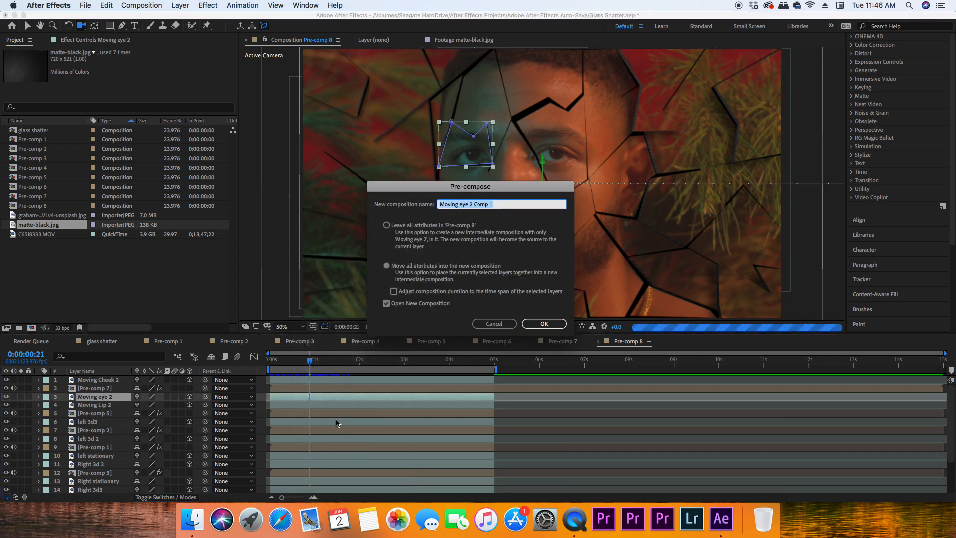
pyautogui.click(543, 323)
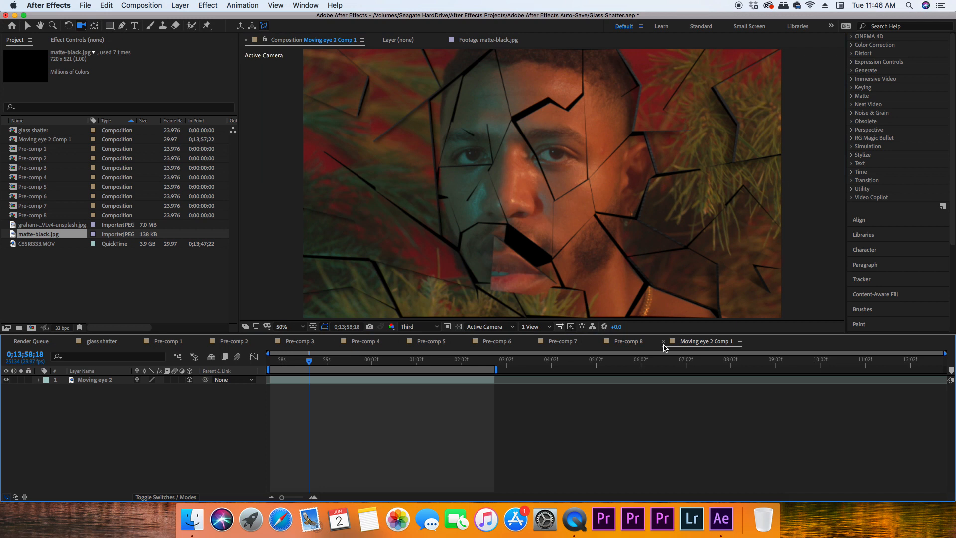
pyautogui.click(628, 340)
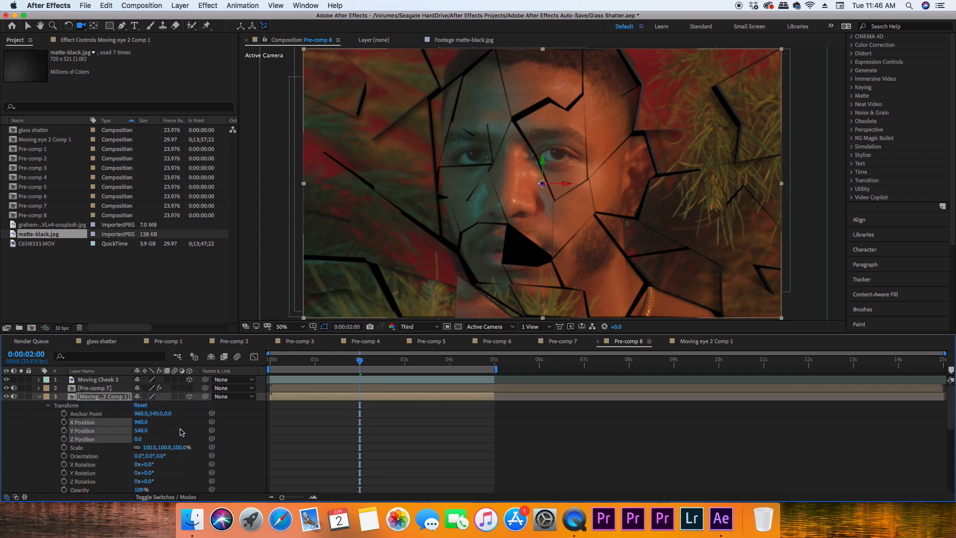
pyautogui.click(145, 439)
pyautogui.write('levels')
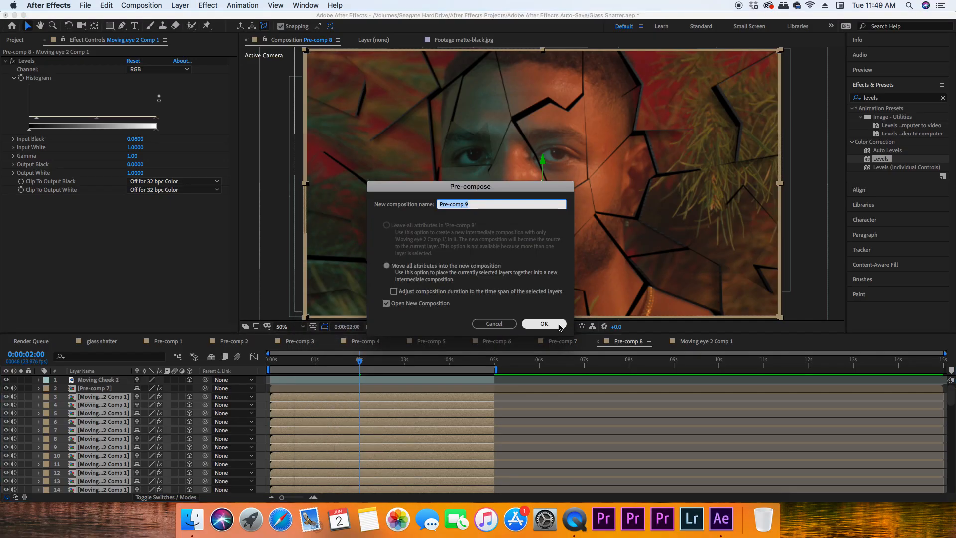
# Confirm Pre-comp 9, then scrub through the eye shard's position and X/Y rotation move
pyautogui.click(543, 323)
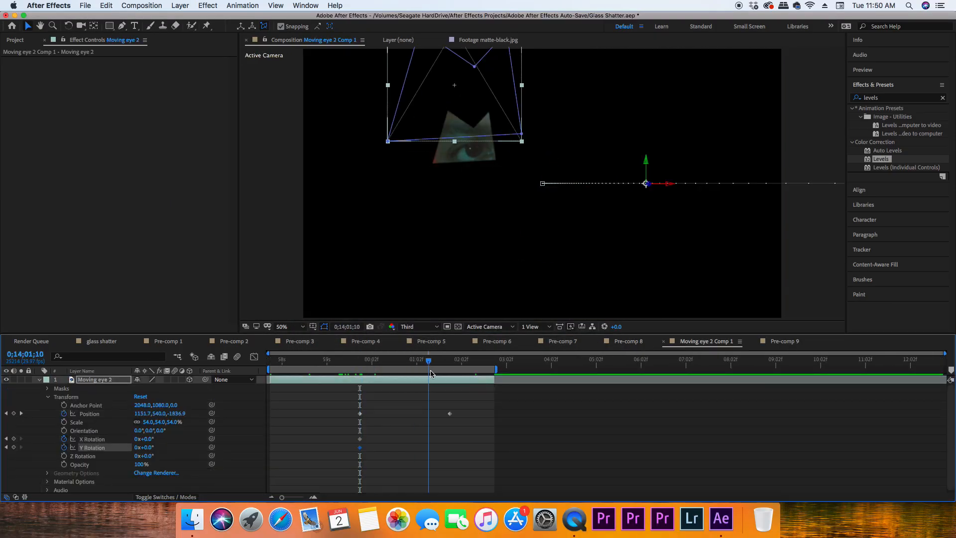
pyautogui.click(449, 359)
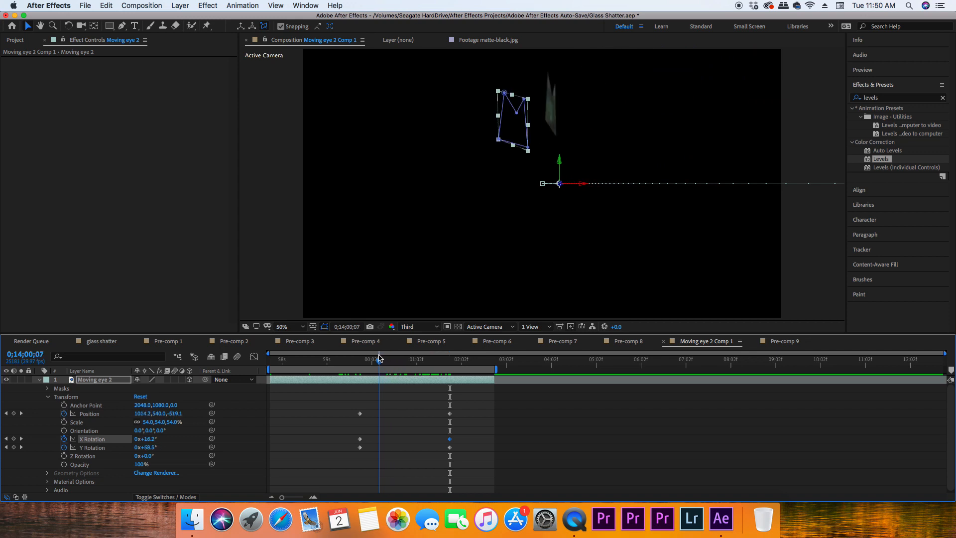
pyautogui.click(450, 367)
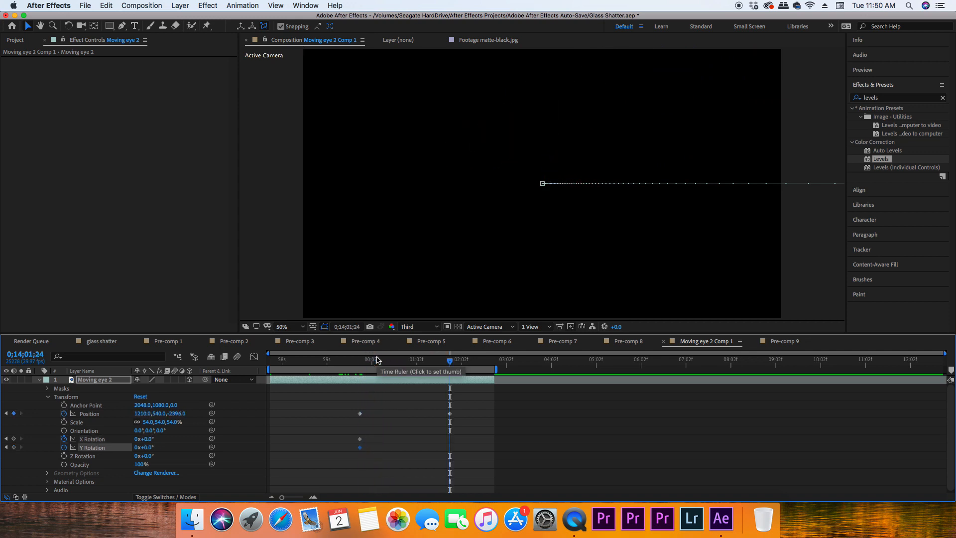